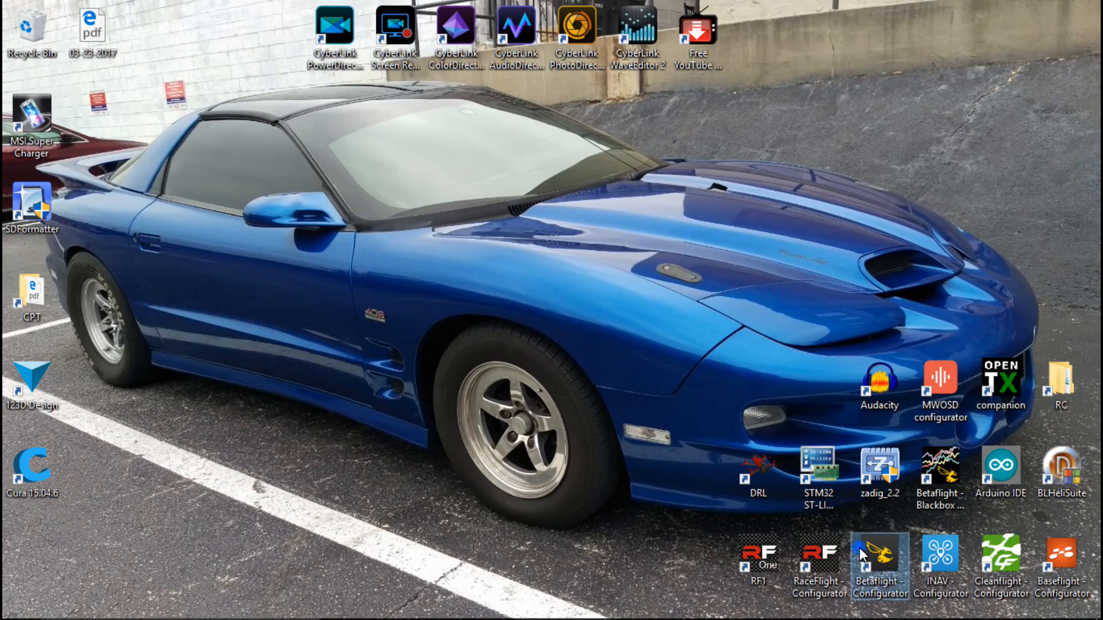
- Launch Betaflight Configurator from its desktop shortcut
{"action": "double_click", "coordinate": [879, 563]}
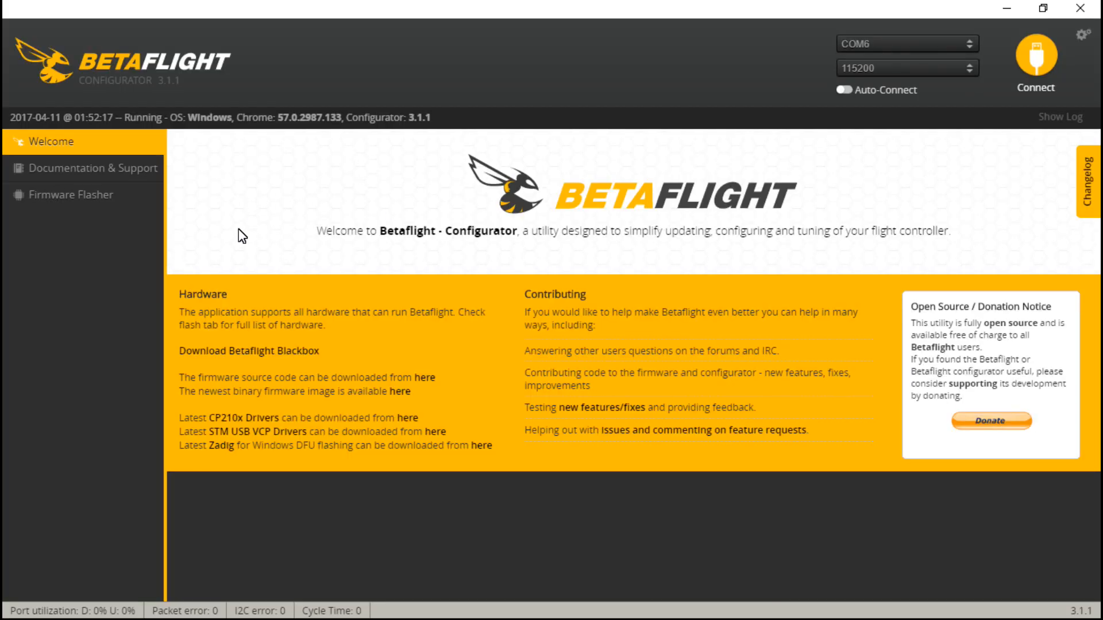
- Set the Firmware Flasher board target to OMNIBUSF4
{"action": "left_click", "coordinate": [73, 195]}
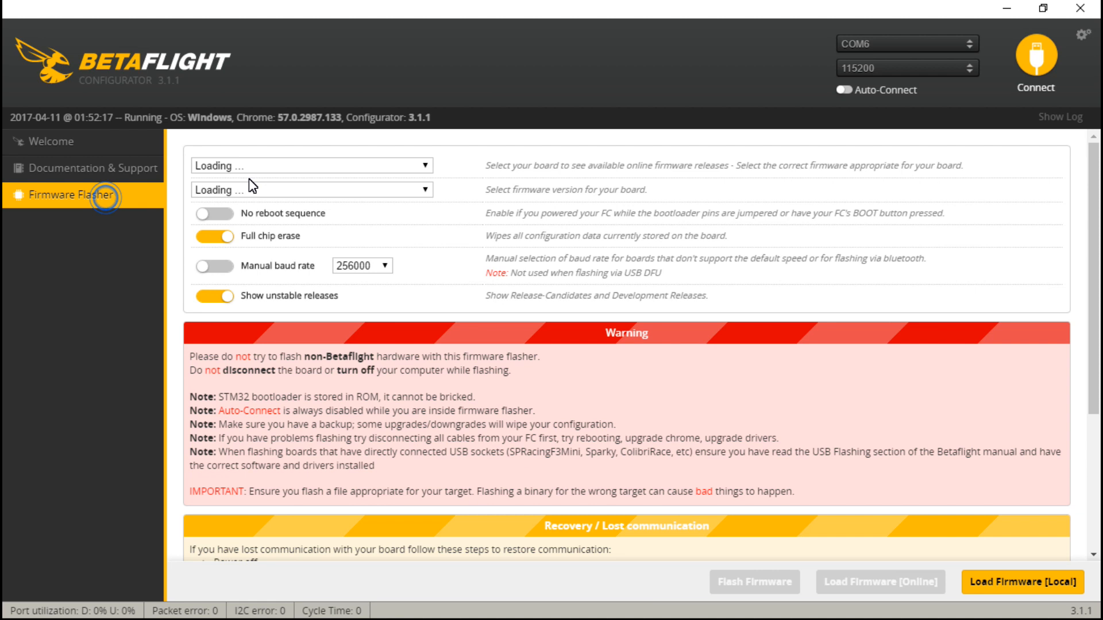
{"action": "left_click", "coordinate": [309, 165]}
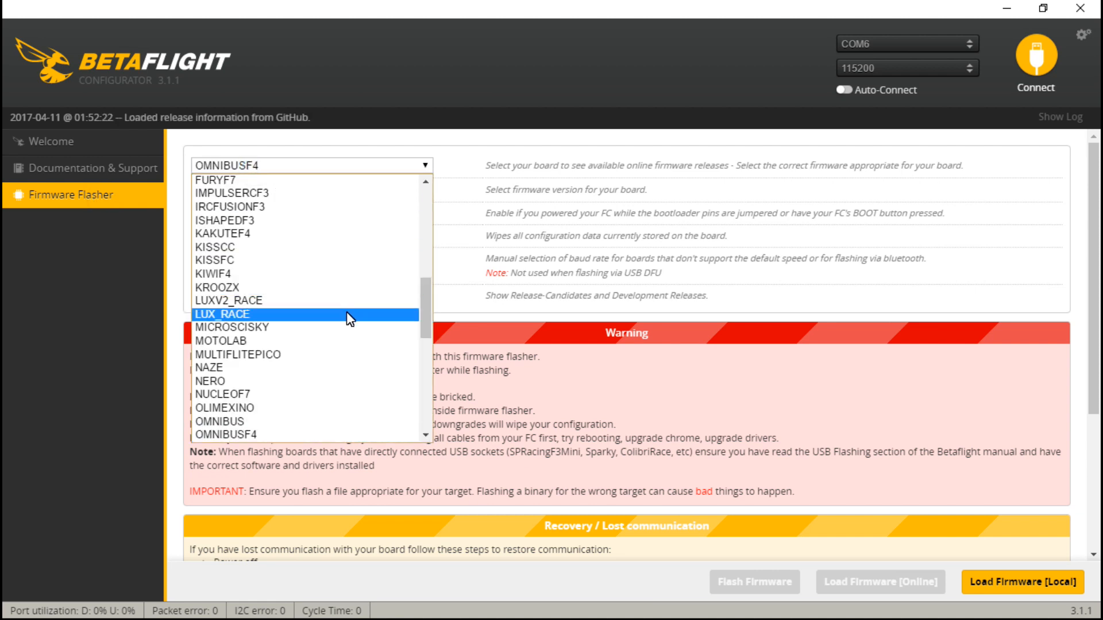
{"action": "mouse_move", "coordinate": [344, 327]}
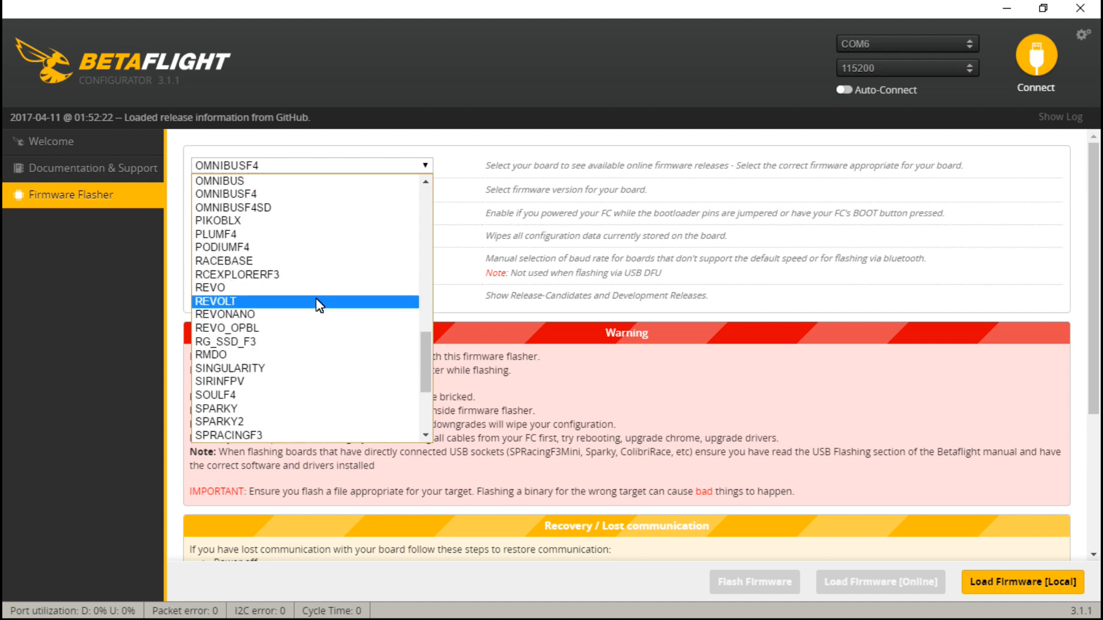
{"action": "mouse_move", "coordinate": [215, 354]}
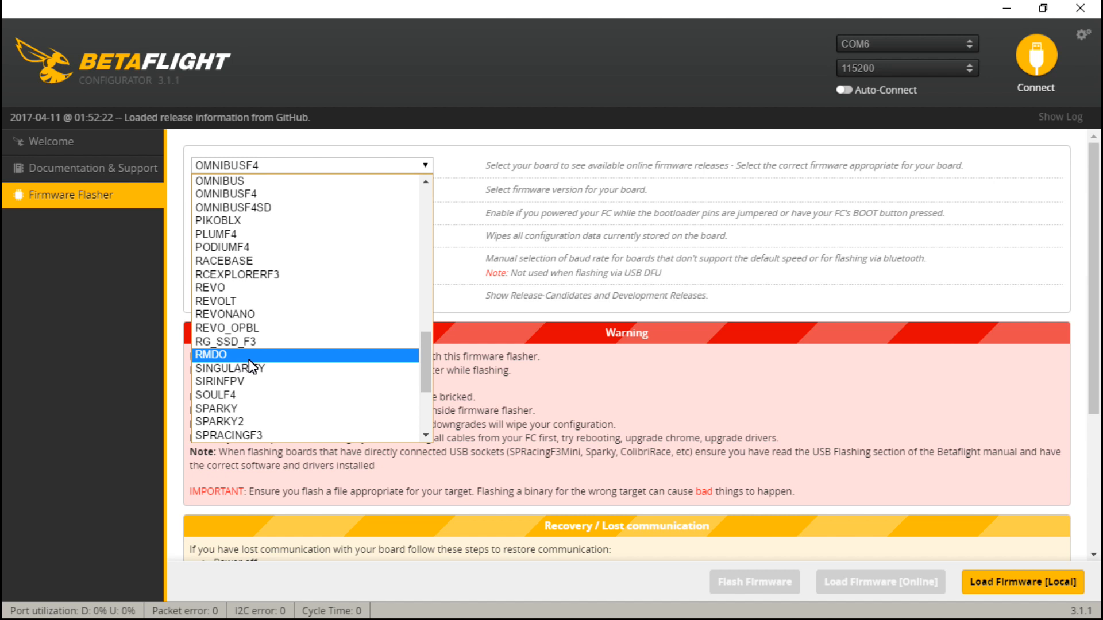
{"action": "left_click", "coordinate": [232, 164]}
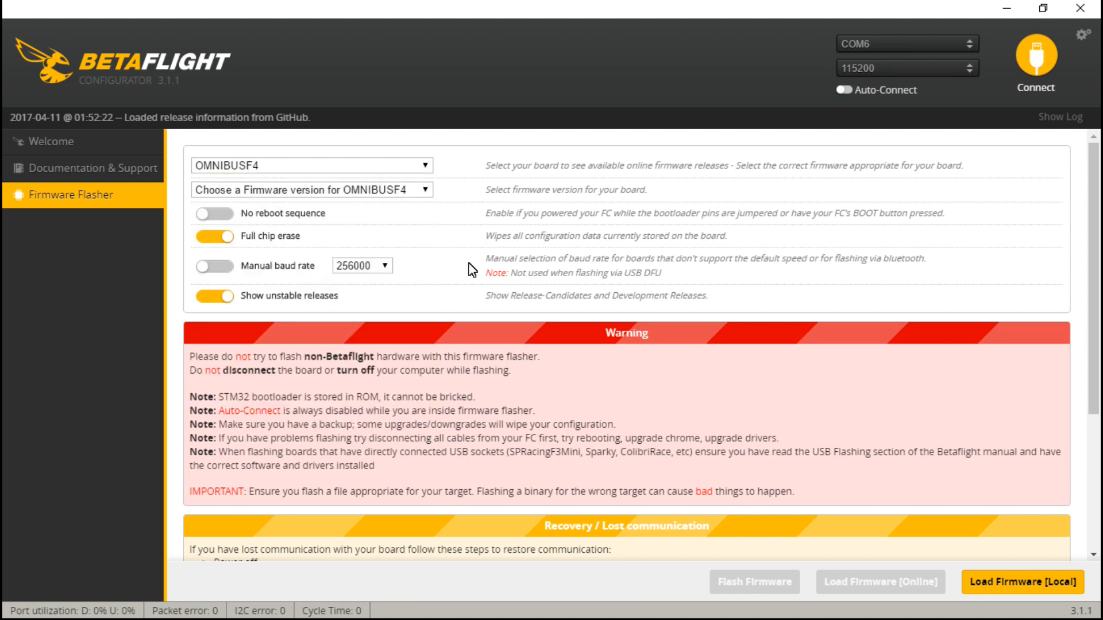
- Return to Welcome and connect to the flight controller
{"action": "left_click", "coordinate": [49, 142]}
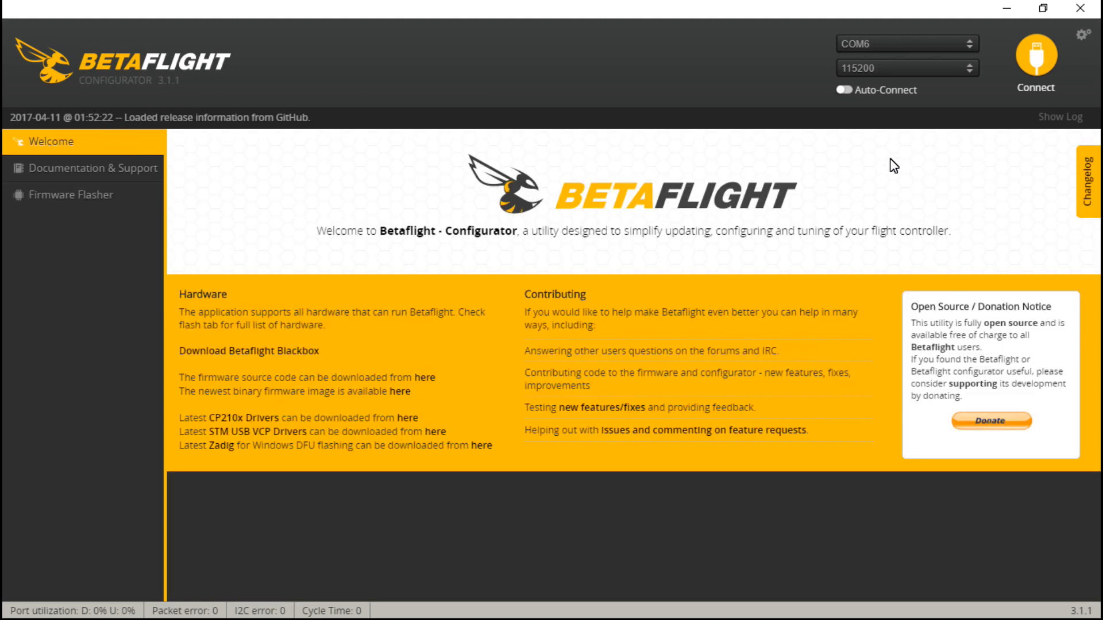
{"action": "left_click", "coordinate": [1034, 58]}
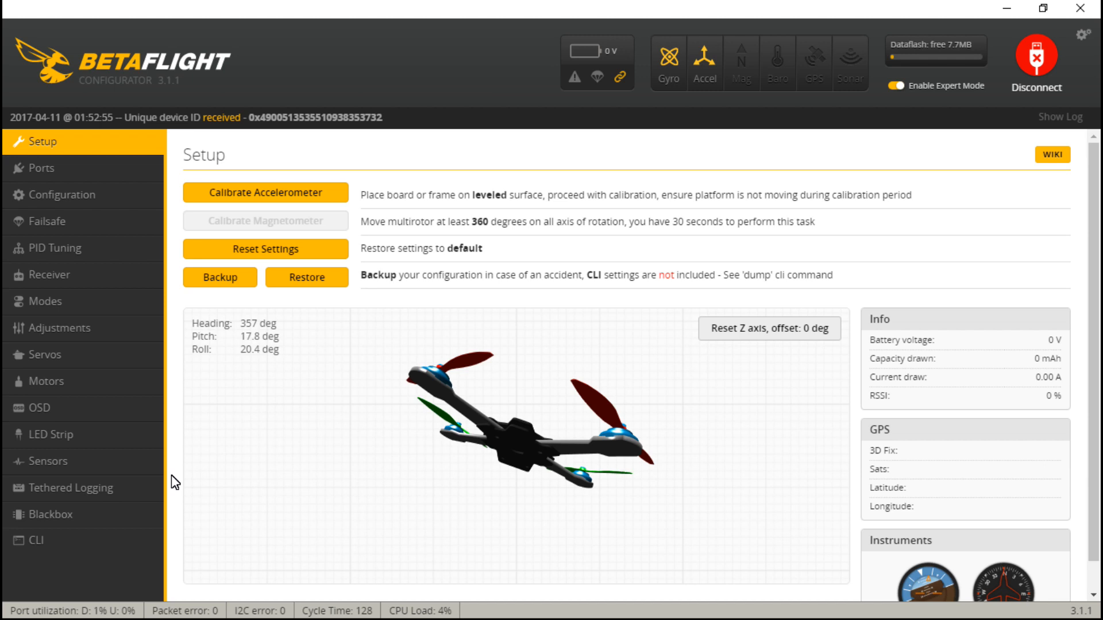
- Query the firmware version in the CLI, reporting OMNIBUSF4 3.1.6
{"action": "left_click", "coordinate": [33, 540]}
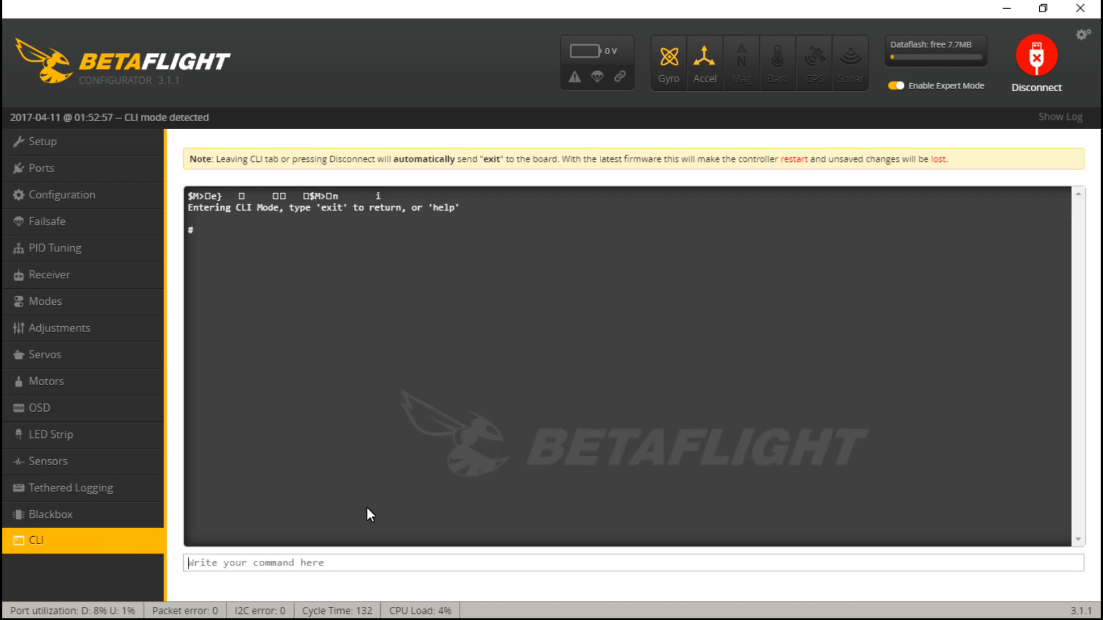
{"action": "type", "text": "version"}
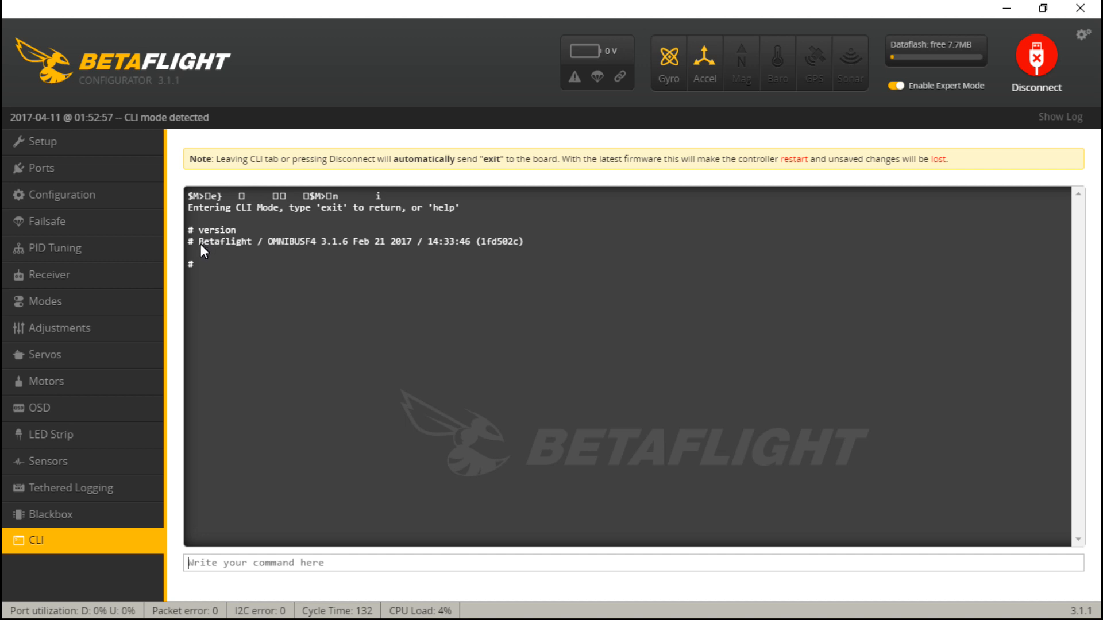
{"action": "mouse_move", "coordinate": [218, 257]}
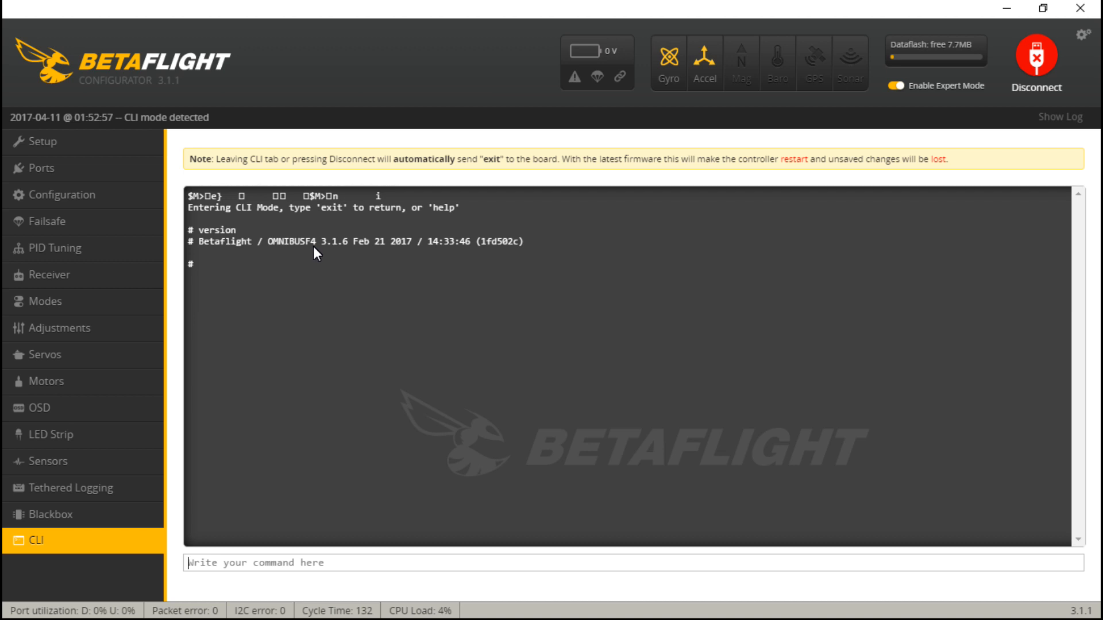
{"action": "mouse_move", "coordinate": [351, 239]}
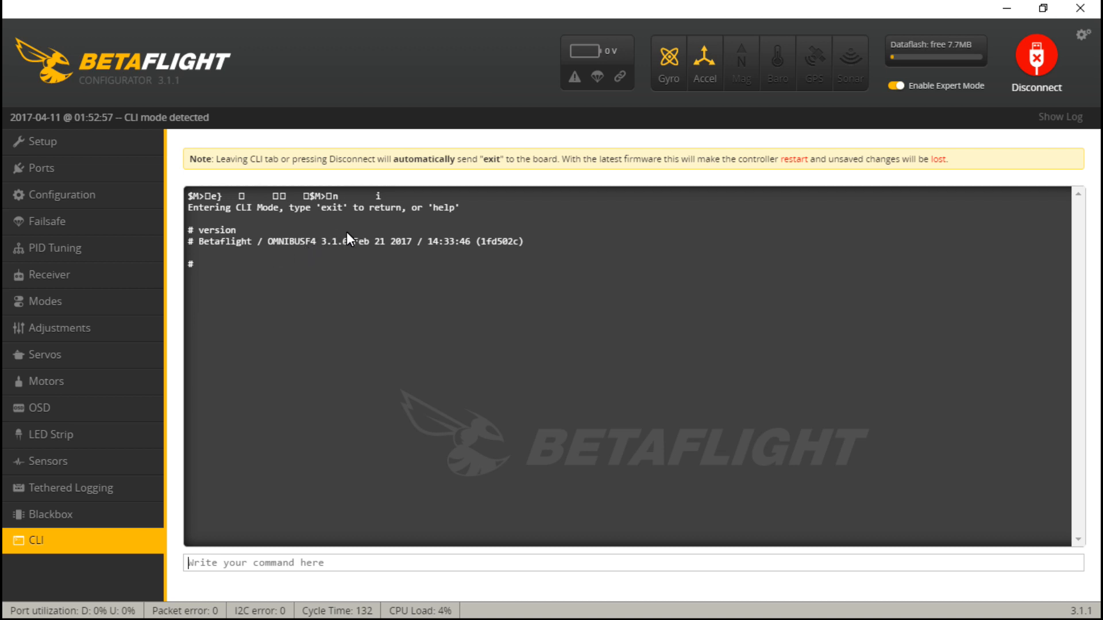
{"action": "mouse_move", "coordinate": [327, 257]}
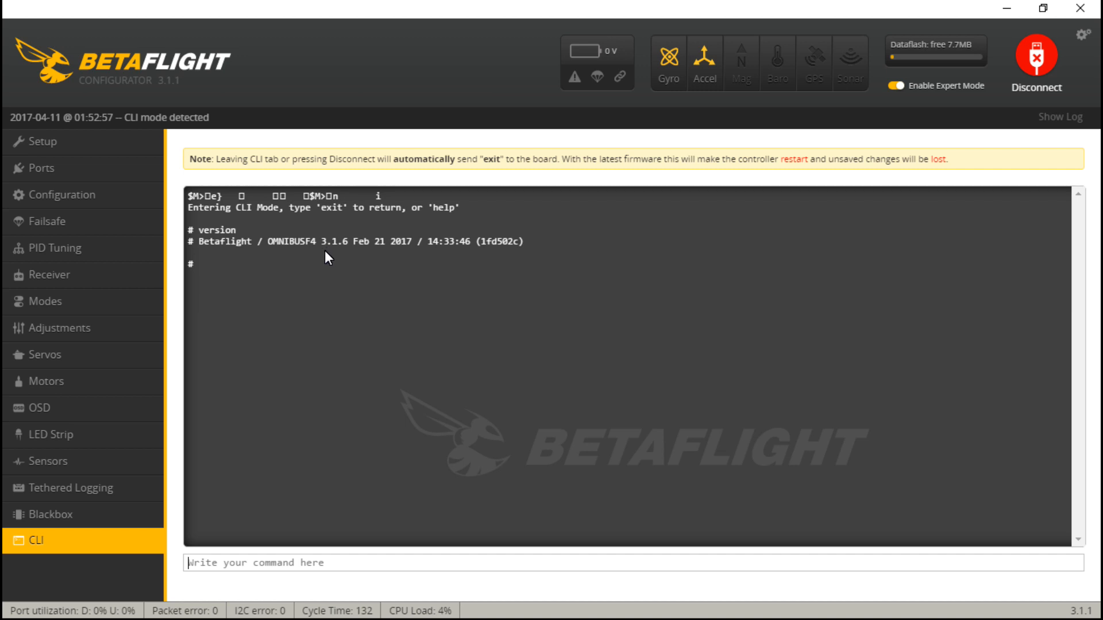
{"action": "mouse_move", "coordinate": [335, 250]}
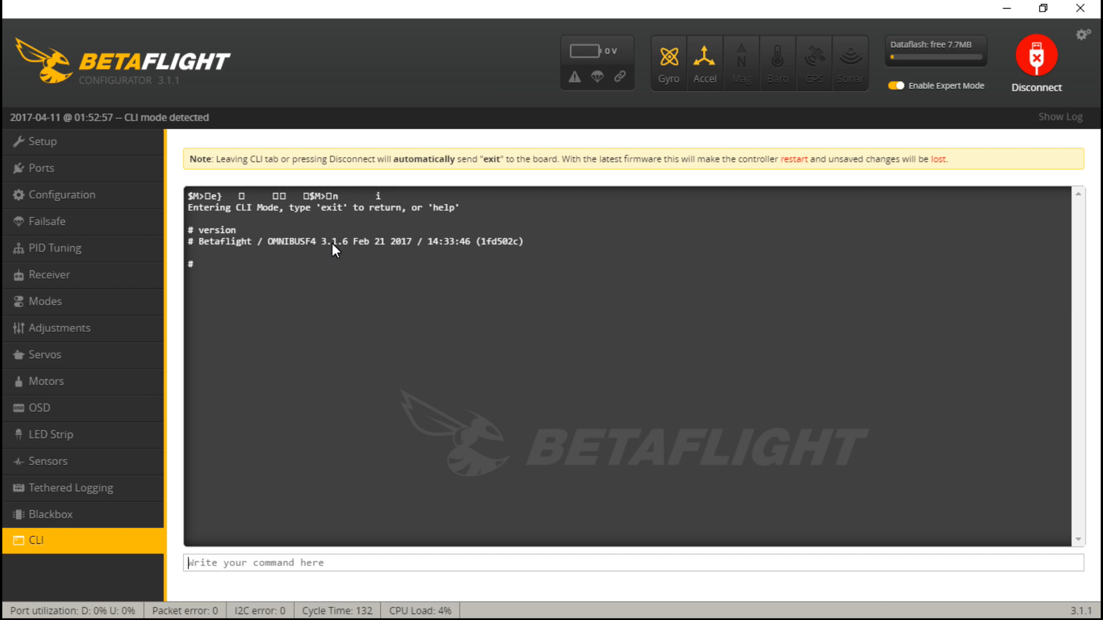
{"action": "mouse_move", "coordinate": [1041, 131]}
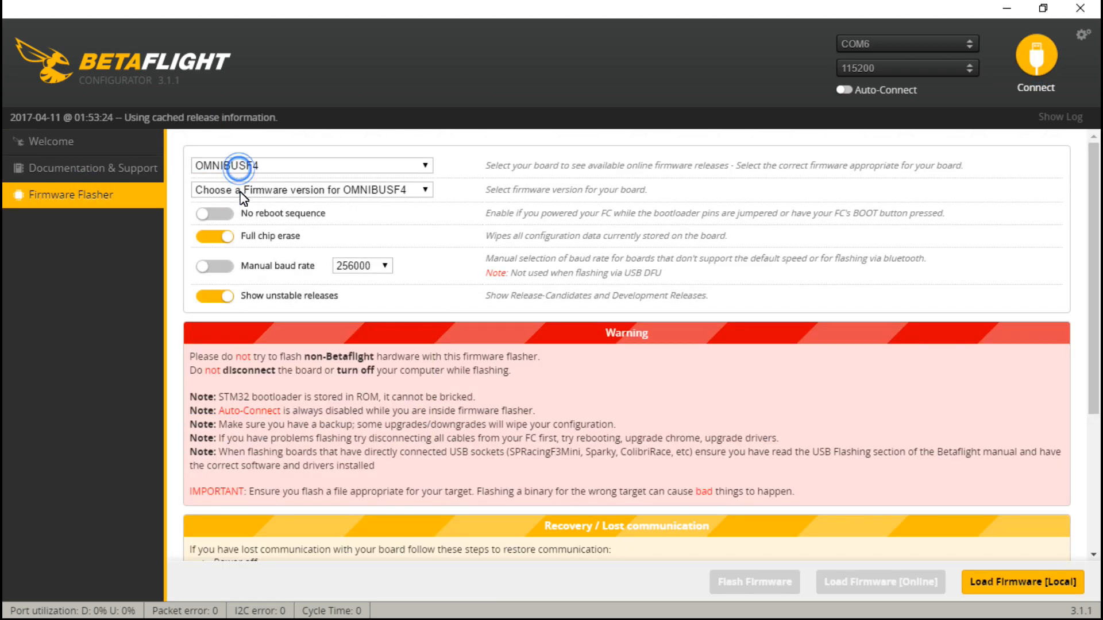
- Flash OMNIBUSF4 firmware 3.1.7 with Full chip erase turned off
{"action": "left_click", "coordinate": [310, 189]}
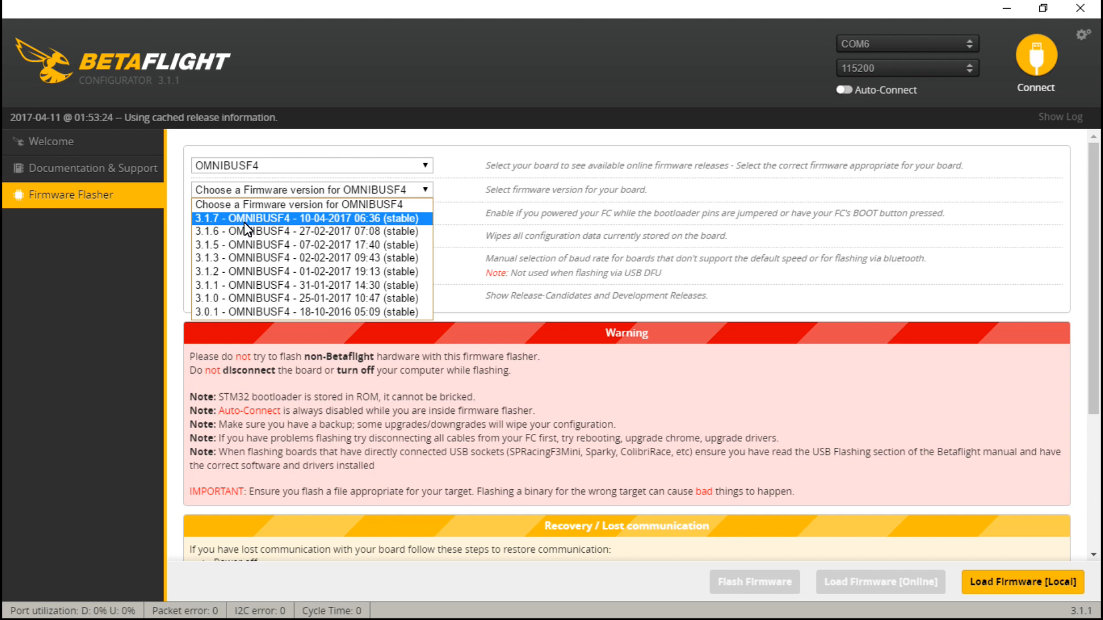
{"action": "left_click", "coordinate": [308, 218]}
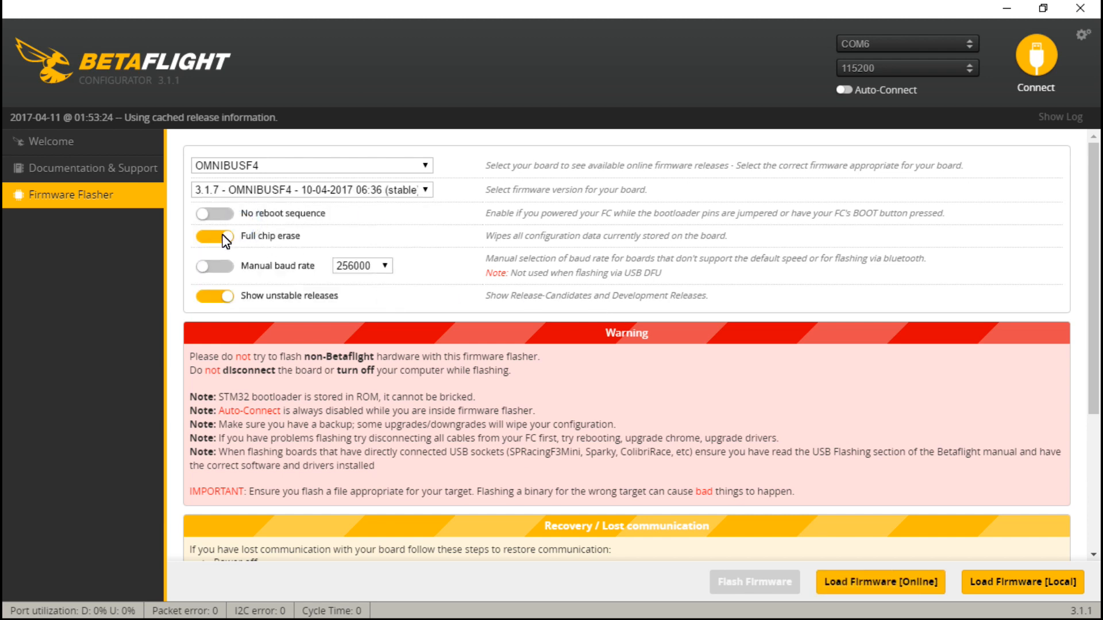
{"action": "left_click", "coordinate": [215, 237]}
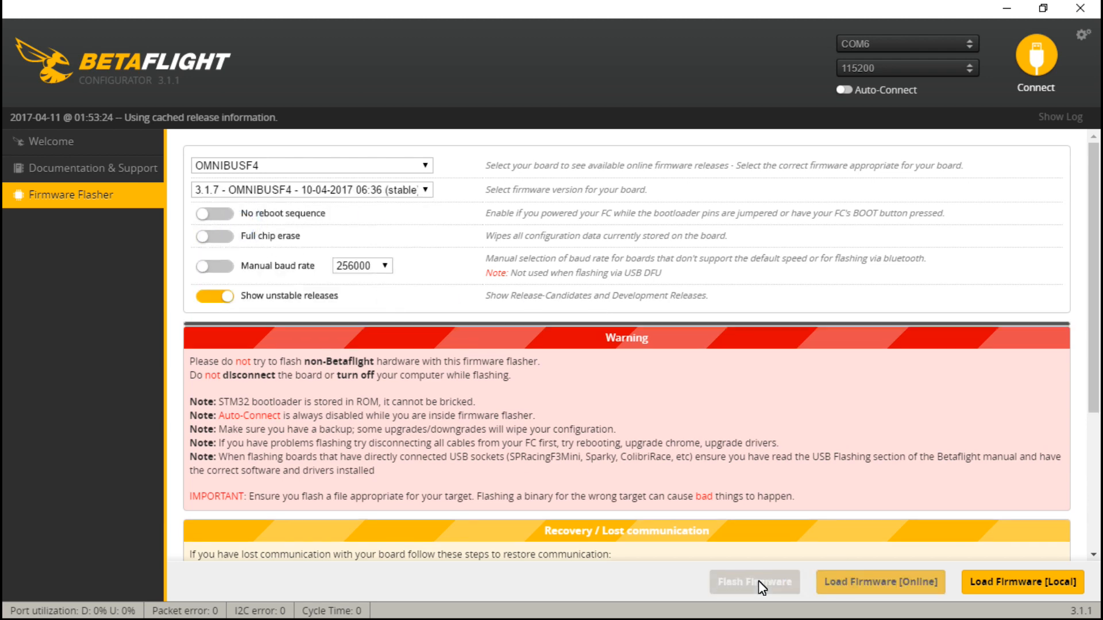
{"action": "left_click", "coordinate": [753, 581]}
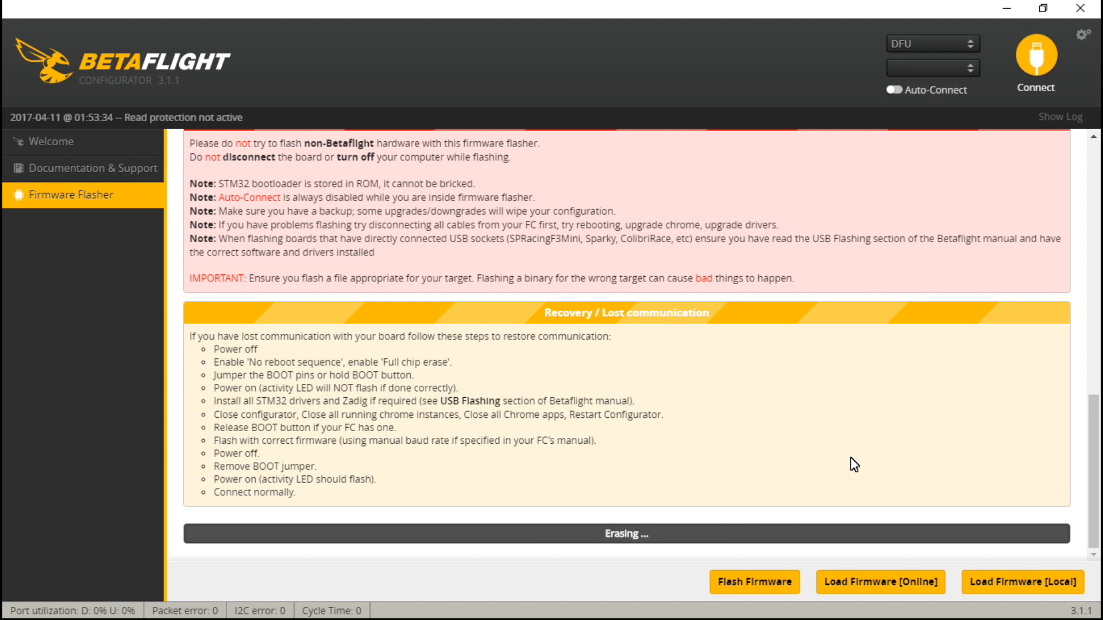